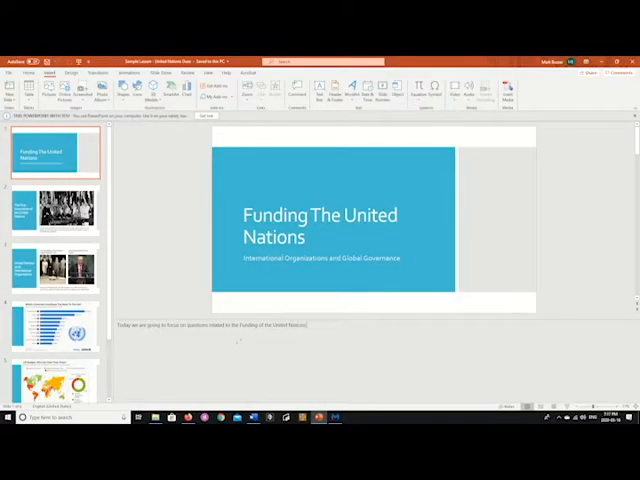
# - Review the Funding The United Nations slides and speaker notes, then open File
pyautogui.click(55, 268)
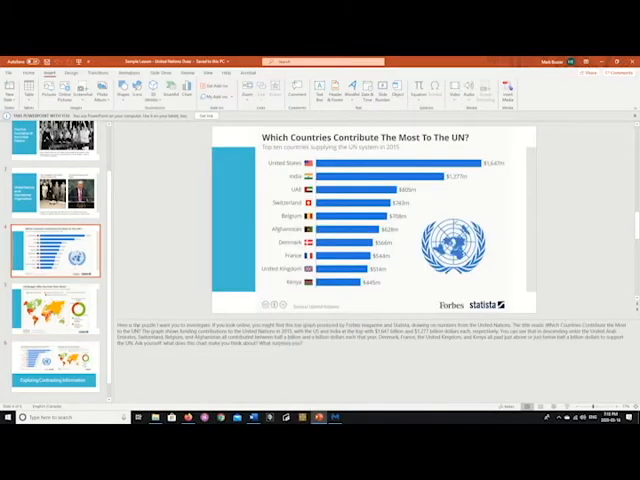
pyautogui.click(52, 193)
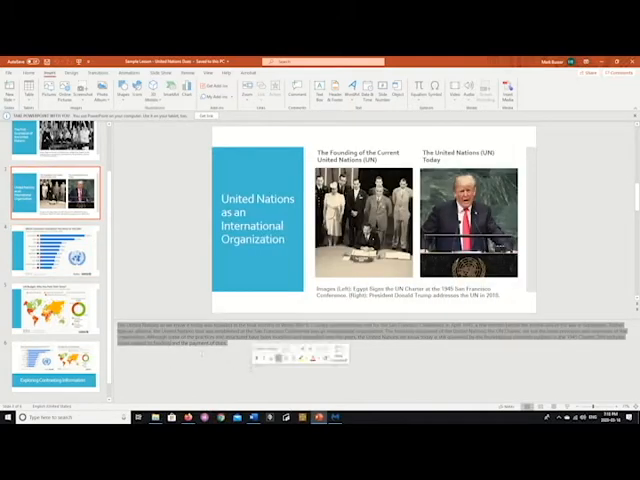
pyautogui.click(52, 135)
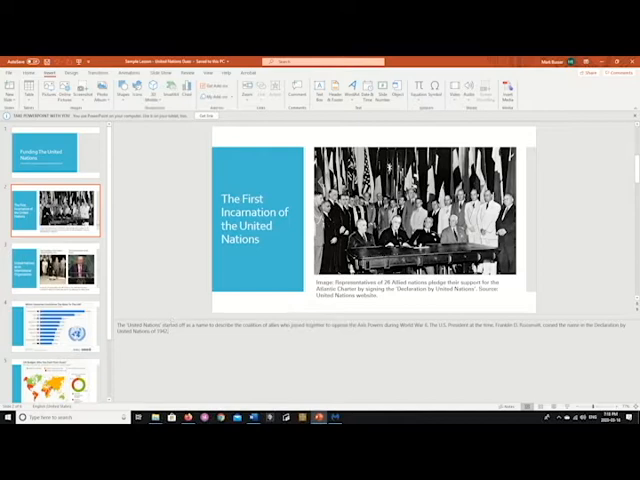
pyautogui.click(10, 72)
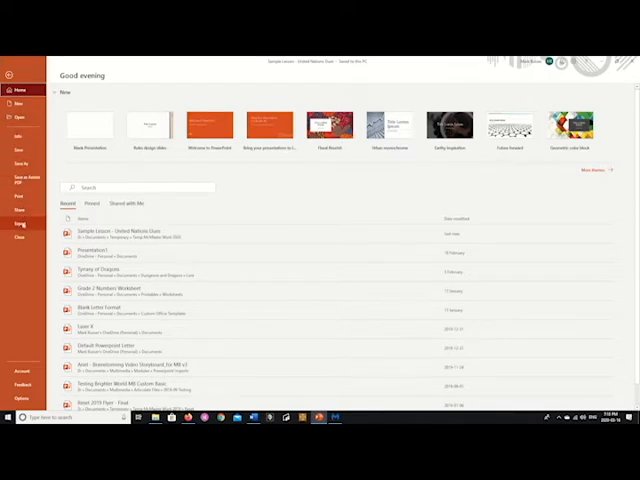
# - Export the deck as a Word handout using the Notes below slides layout
pyautogui.click(18, 222)
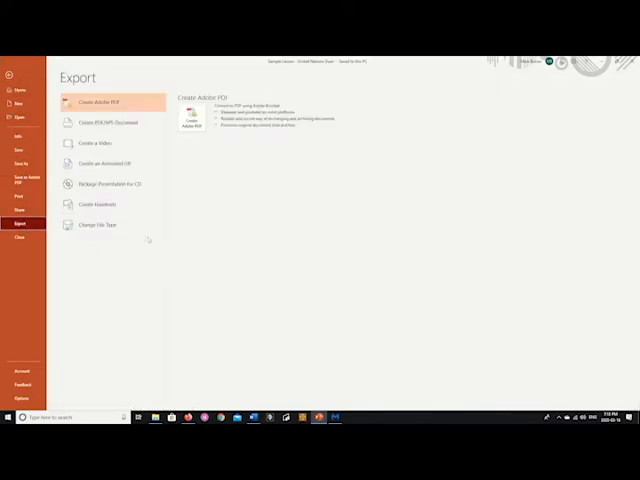
pyautogui.click(95, 204)
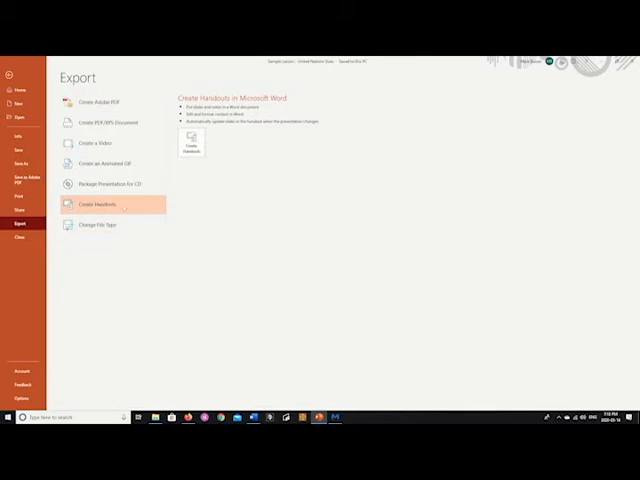
pyautogui.click(191, 140)
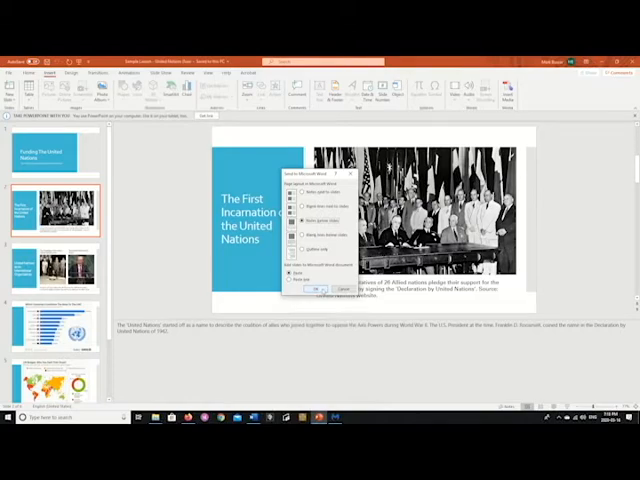
pyautogui.click(341, 288)
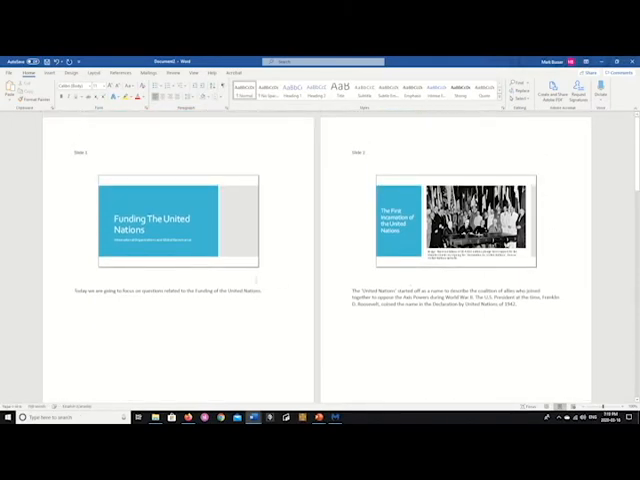
# - Scroll through the Word handout's budget chart pages and their notes
pyautogui.scroll(-3)
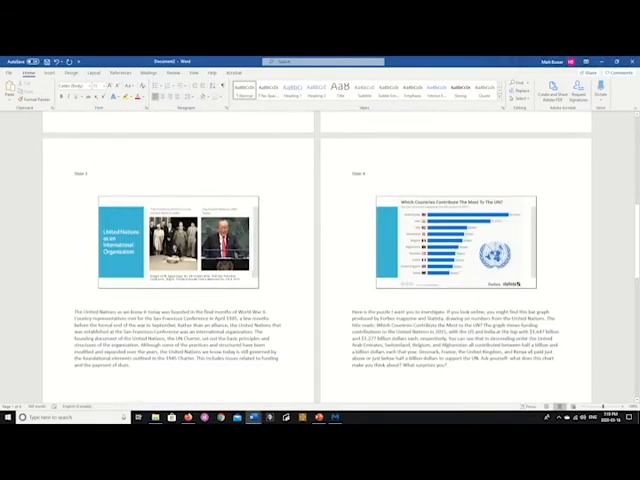
pyautogui.scroll(-3)
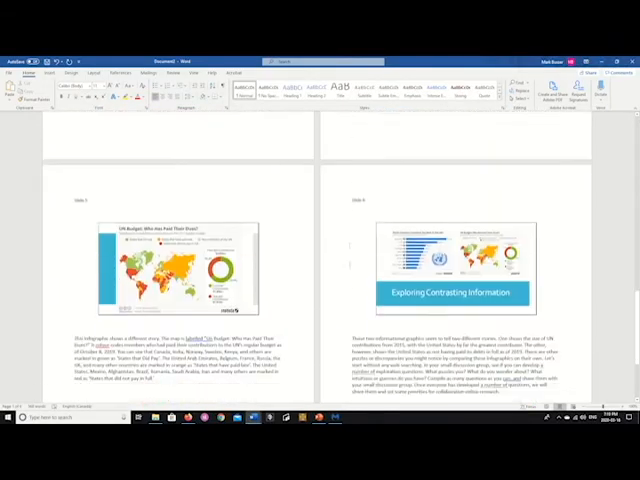
pyautogui.scroll(3)
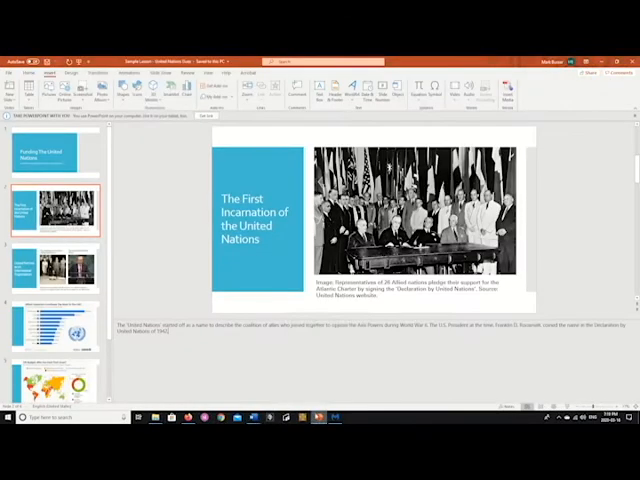
# - Select and copy slide 1's title, 'Funding The United Nations'
pyautogui.click(55, 155)
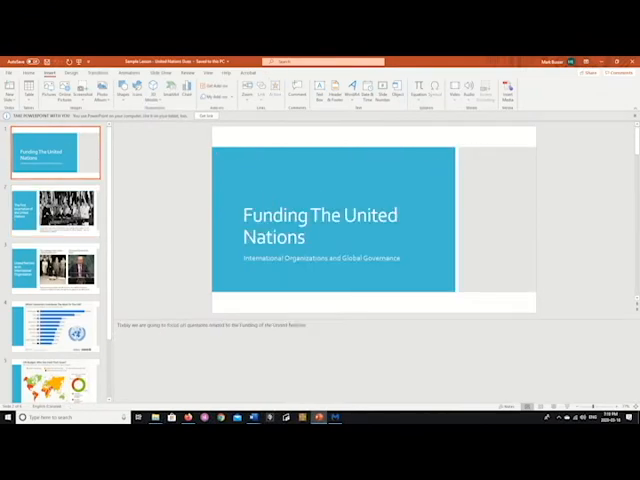
pyautogui.doubleClick(318, 215)
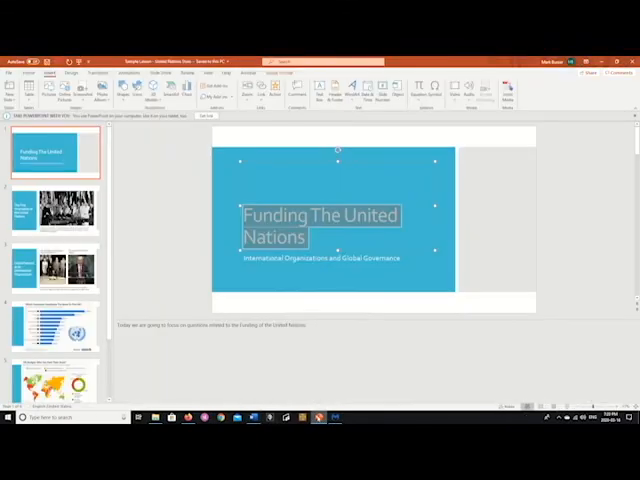
pyautogui.click(55, 210)
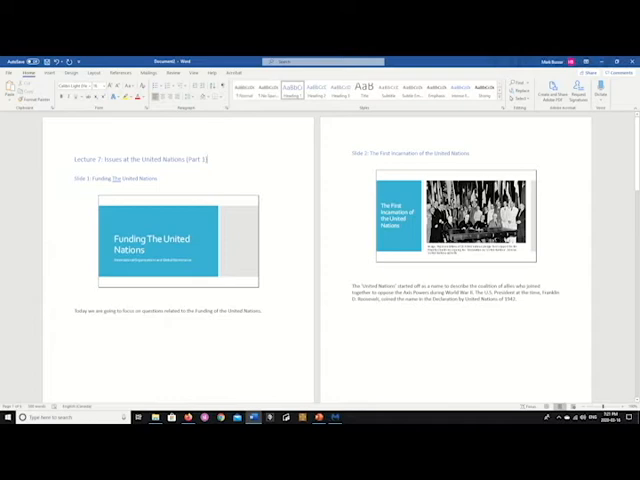
# - Add the 'Lecture 7: Issues at the United Nations (Part 1)' title and slide headings
pyautogui.click(178, 240)
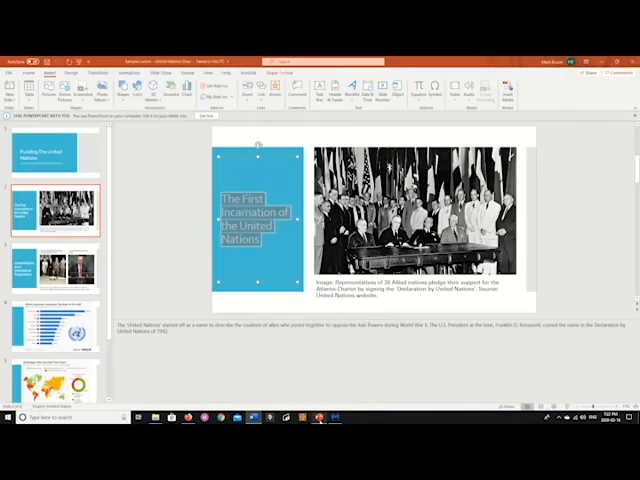
# - Select slide 1 in PowerPoint, then switch back to the Word handout
pyautogui.click(55, 153)
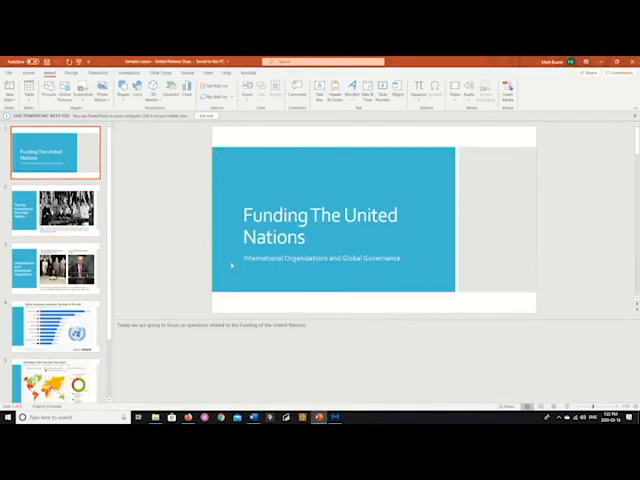
pyautogui.click(320, 258)
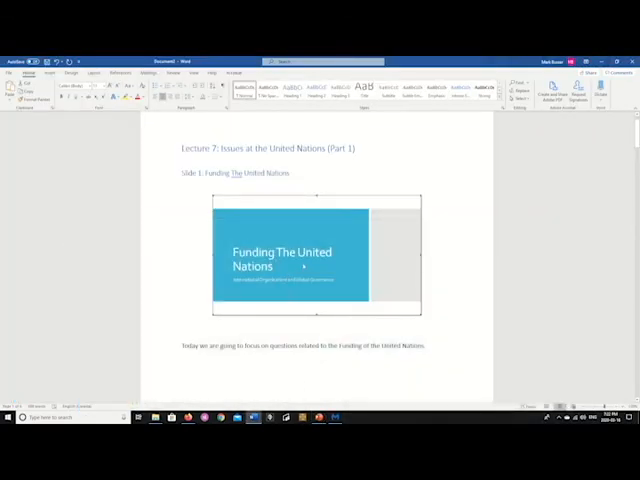
# - Enter and confirm alt text for the slide 1 picture via Format Object
pyautogui.rightClick(315, 255)
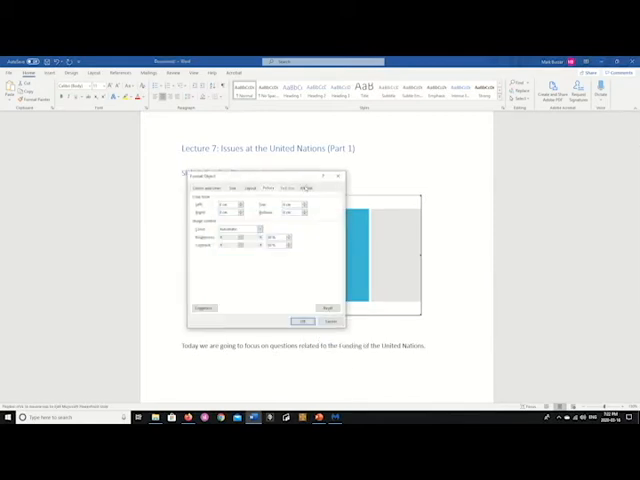
pyautogui.click(307, 188)
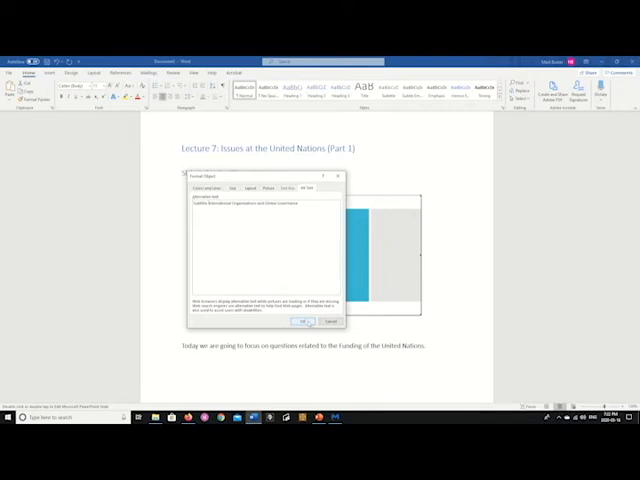
pyautogui.click(302, 321)
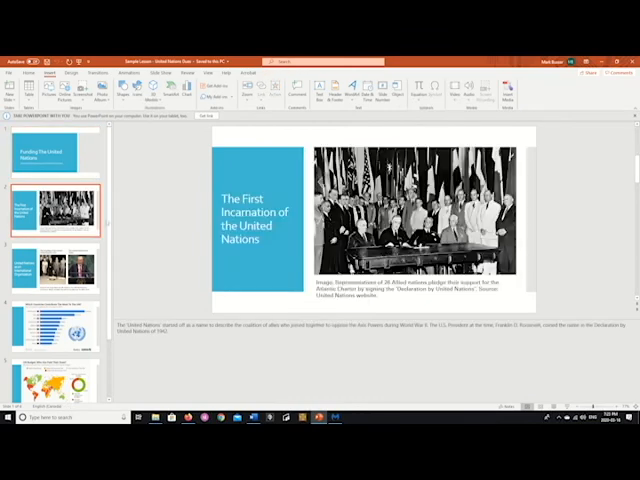
# - Paste the slide 2 picture's description into its Alt Text and confirm
pyautogui.click(420, 290)
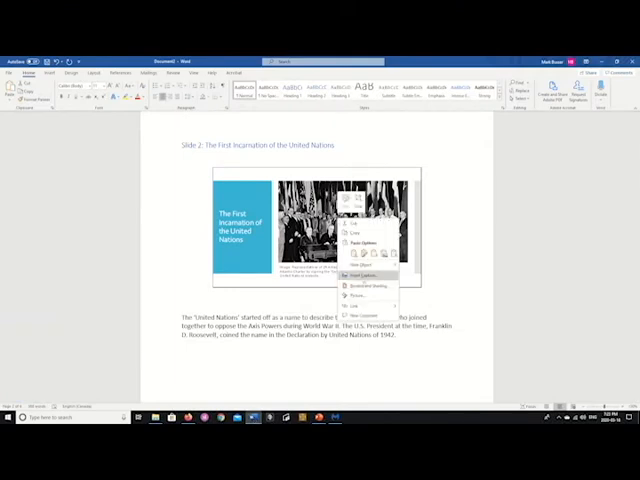
pyautogui.click(362, 276)
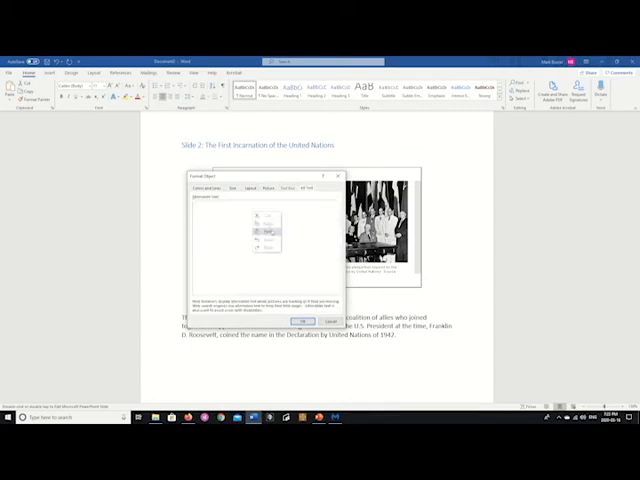
pyautogui.click(300, 320)
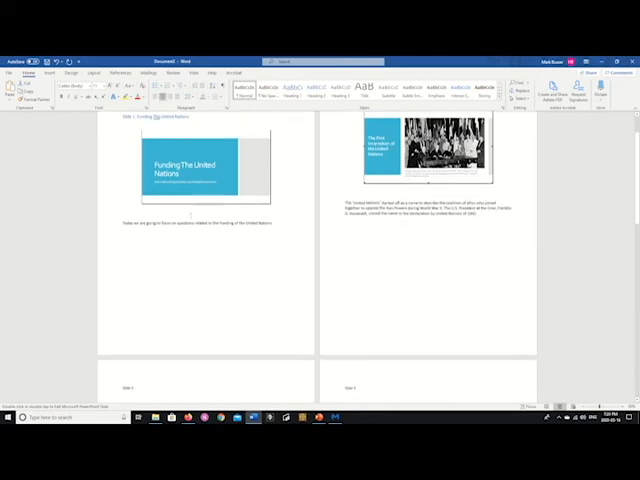
# - Scroll down through the handout's later slide pages
pyautogui.scroll(-3)
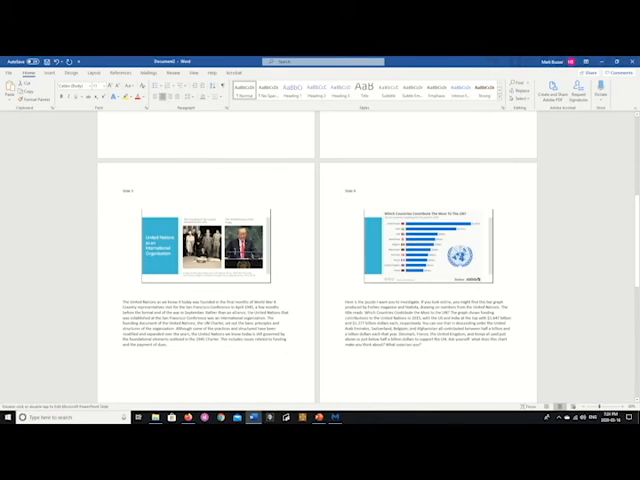
pyautogui.scroll(-3)
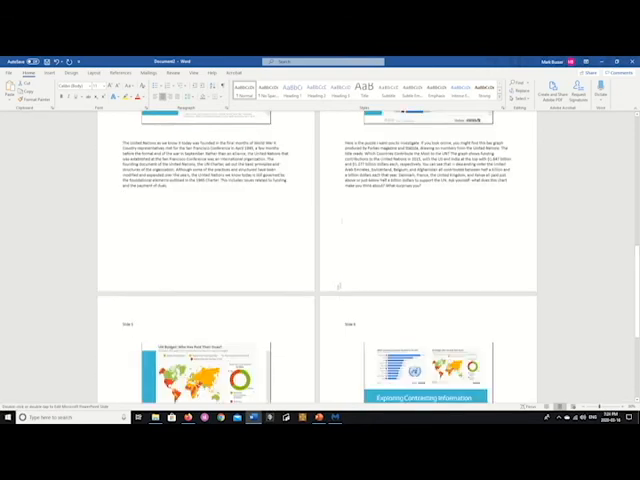
pyautogui.scroll(-3)
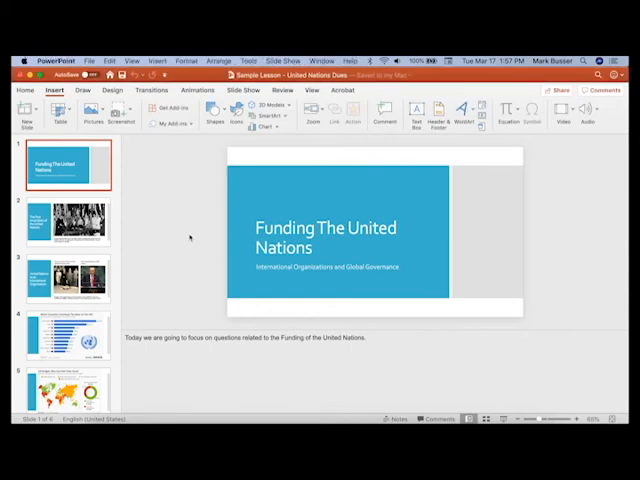
# - View slide 2, then slide 3, 'United Nations as an International Organization'
pyautogui.click(65, 222)
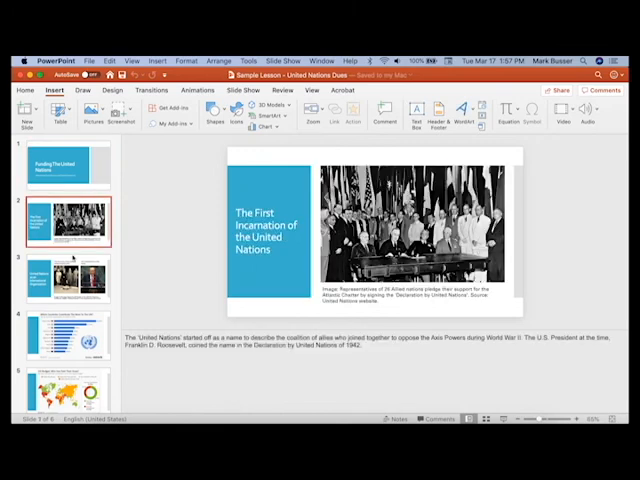
pyautogui.click(65, 278)
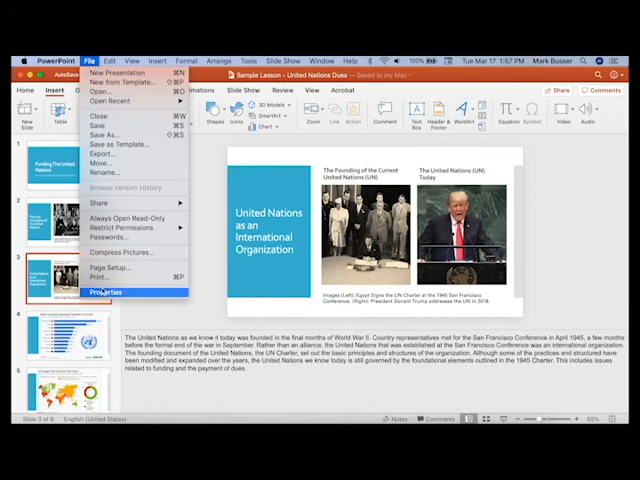
# - Set the print layout to Notes, preview the next two pages, and show the PDF options
pyautogui.click(98, 277)
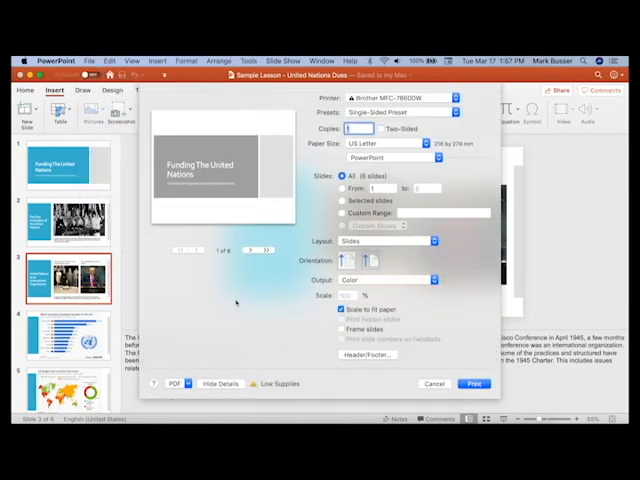
pyautogui.click(432, 241)
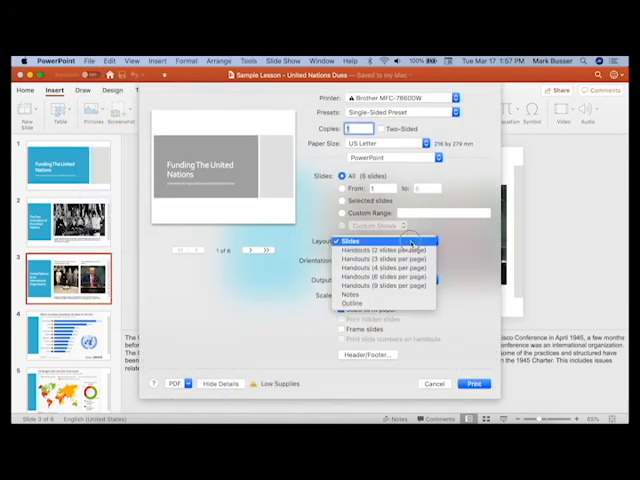
pyautogui.click(350, 288)
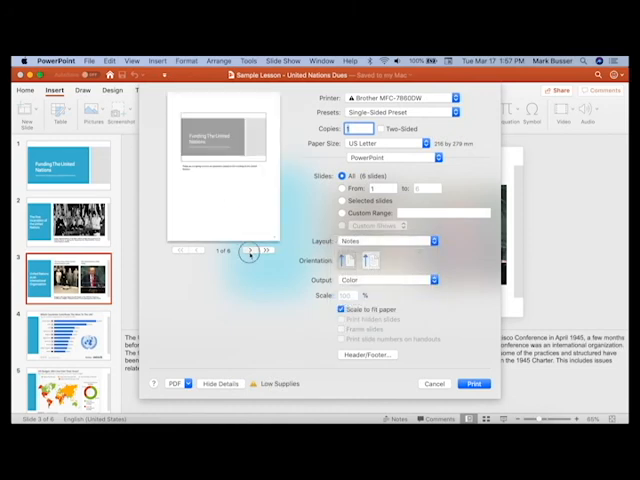
pyautogui.click(262, 250)
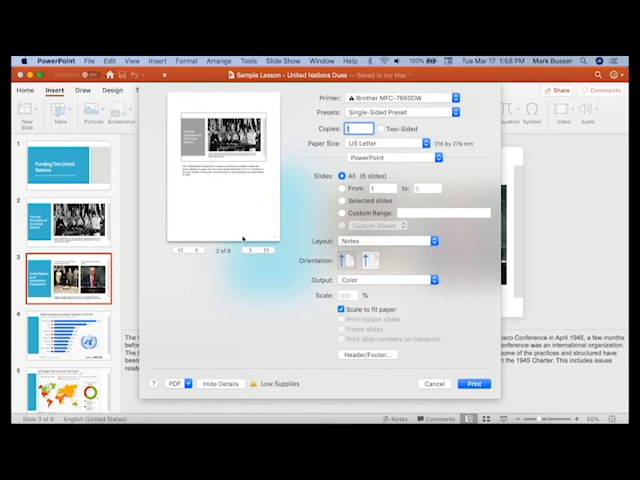
pyautogui.click(262, 249)
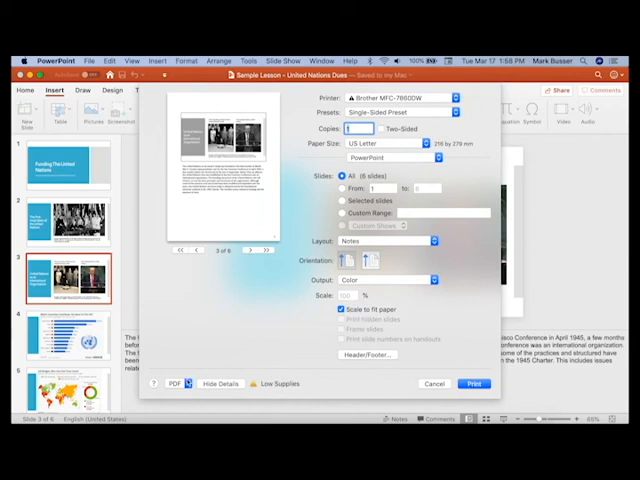
pyautogui.click(172, 383)
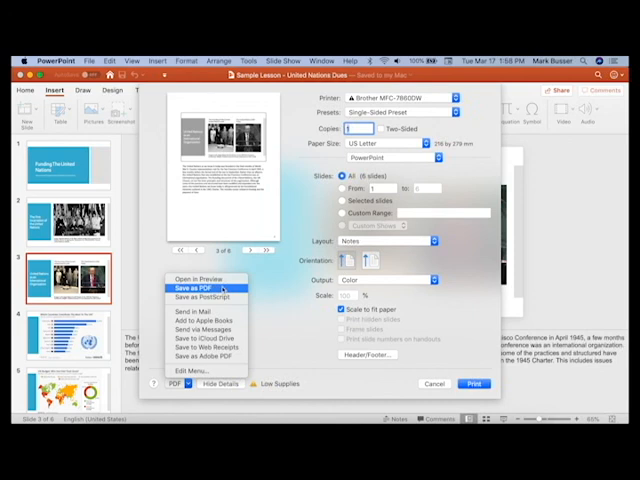
pyautogui.moveTo(258, 305)
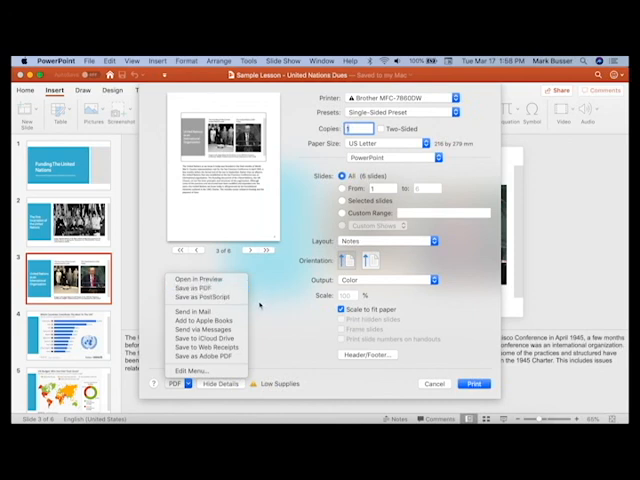